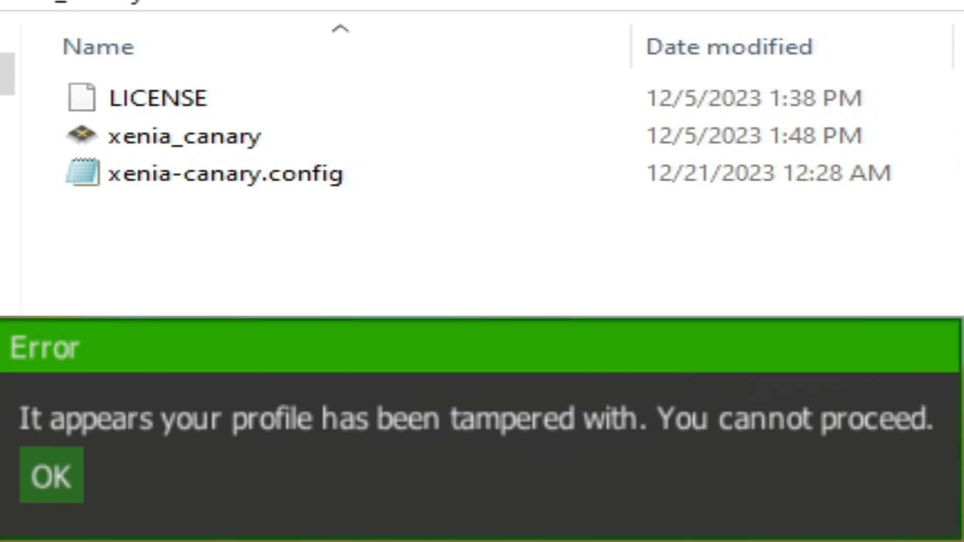
Locate xenia-canary.config in the xenia_canary folder and open it with Notepad
left_click(50, 476)
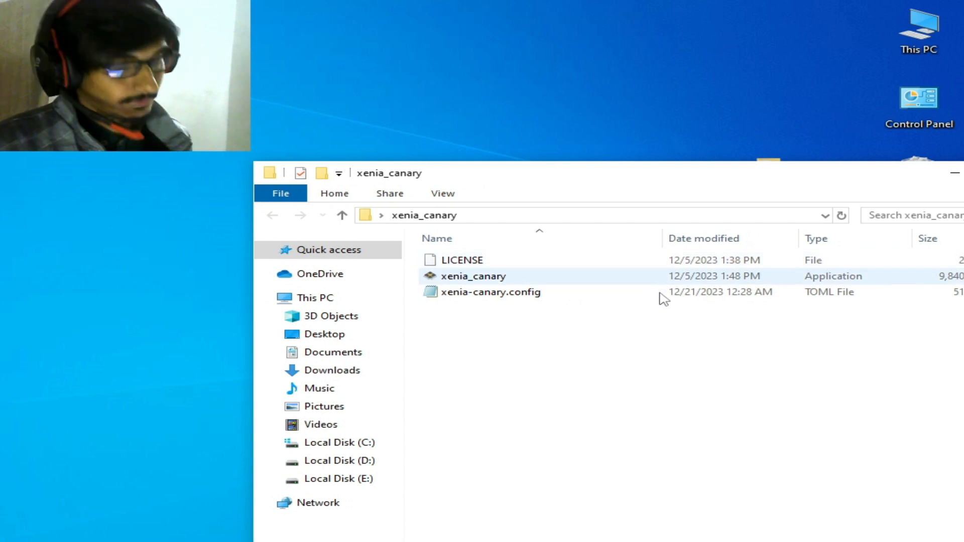
left_click(489, 293)
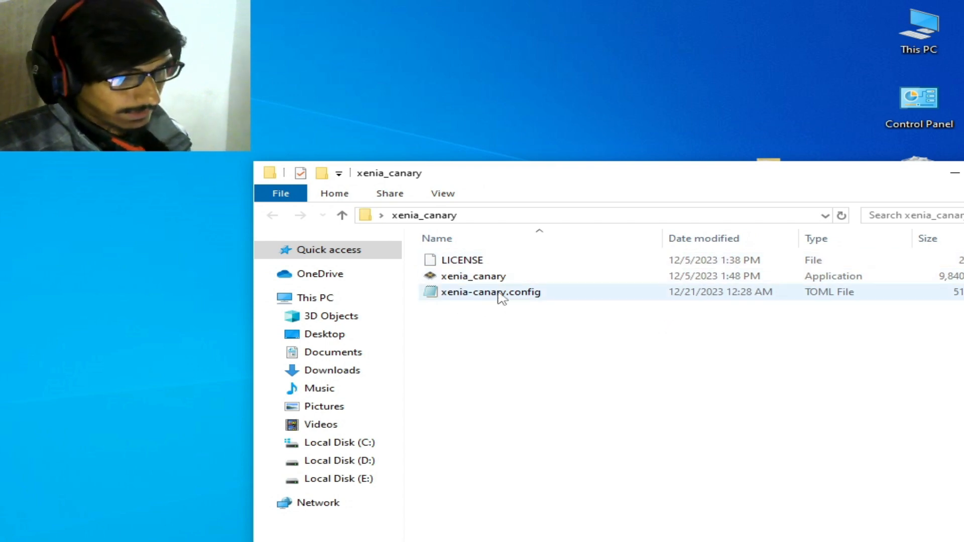
mouse_move(497, 298)
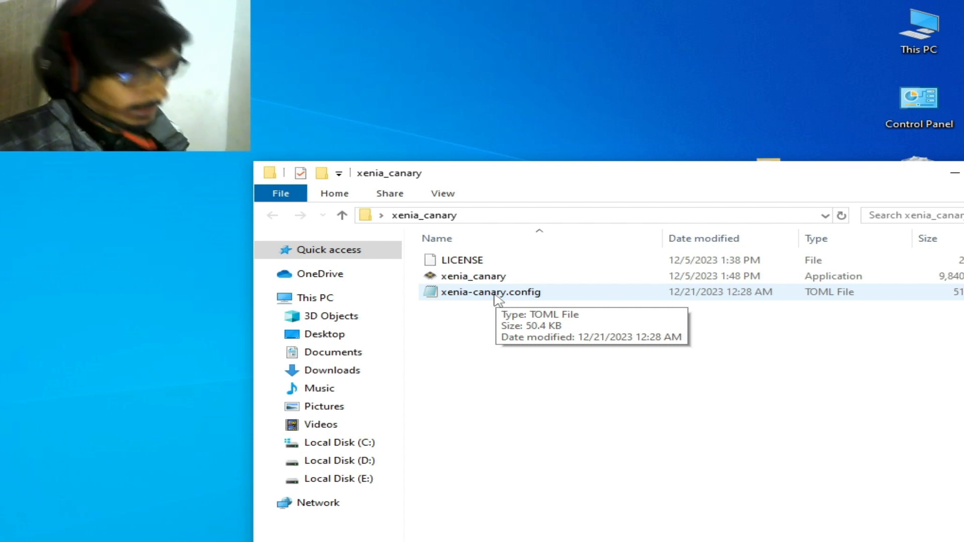
right_click(489, 291)
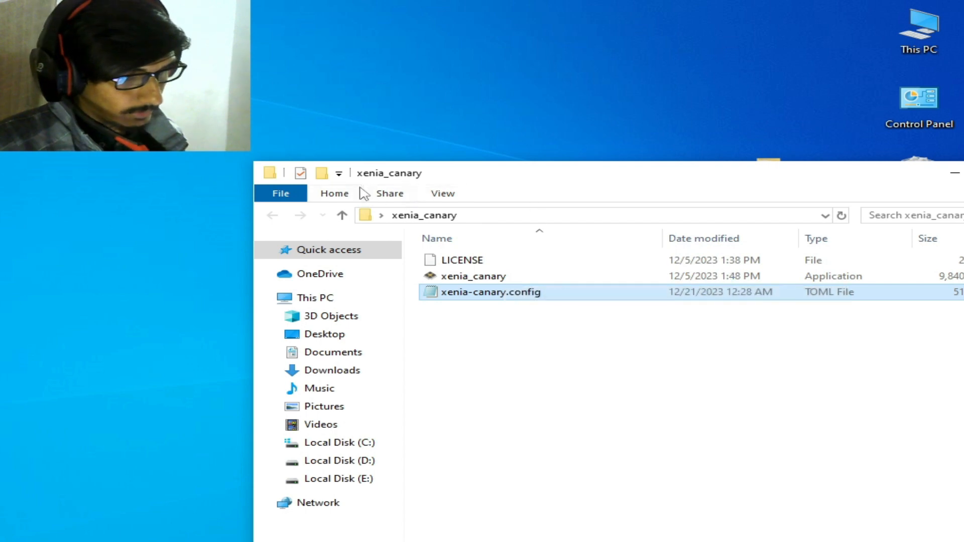
double_click(490, 291)
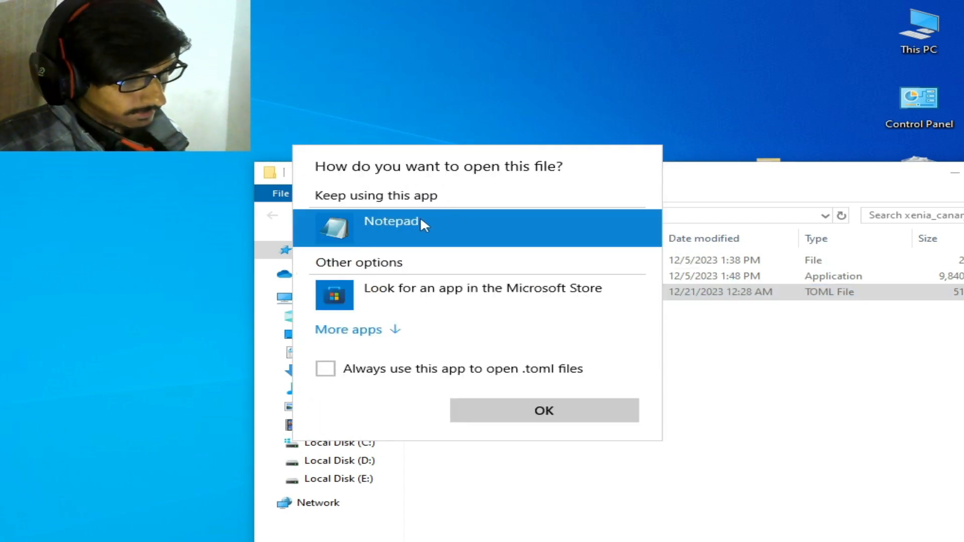
left_click(543, 410)
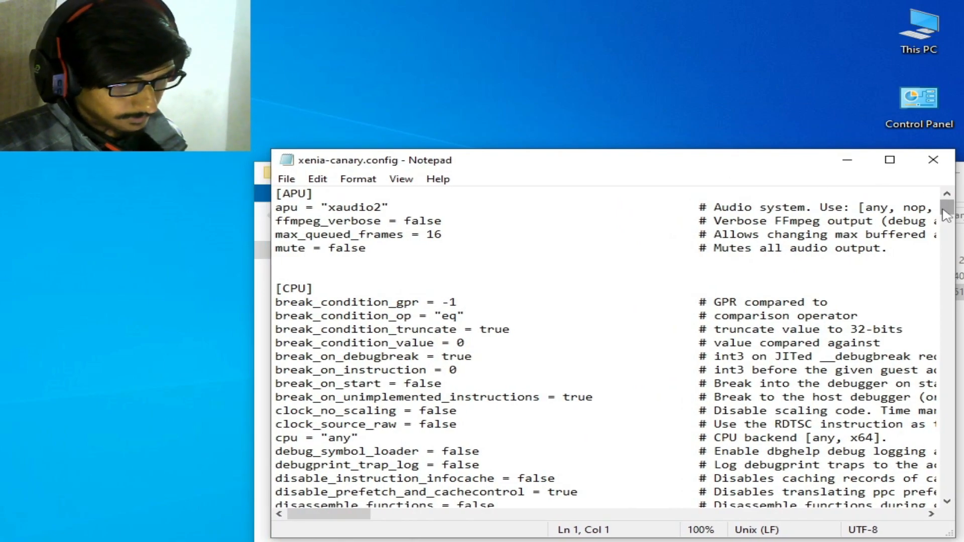
Scroll down the config until the [HID] section is in view
scroll("down", 3)
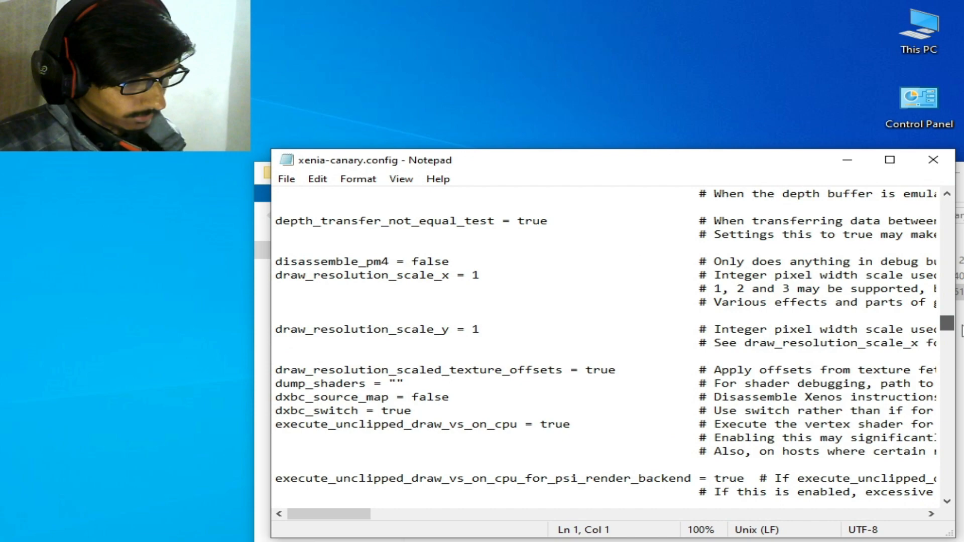
scroll("down", 3)
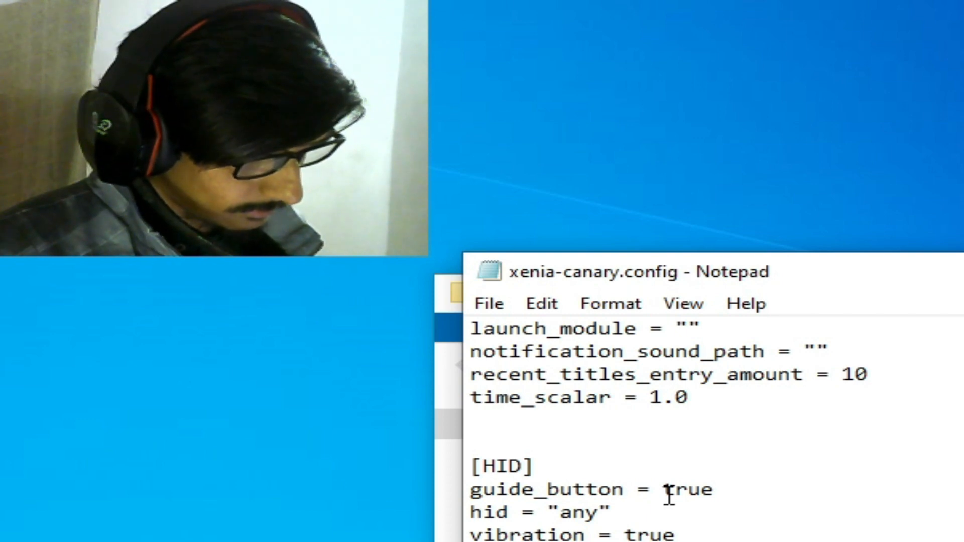
Set guide_button = false under [HID] and save the config
type("false")
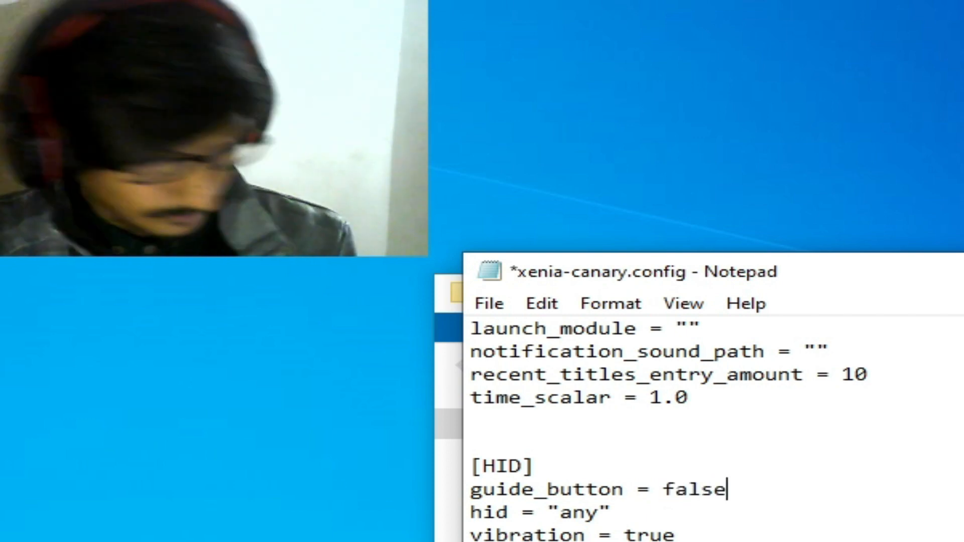
left_click(488, 303)
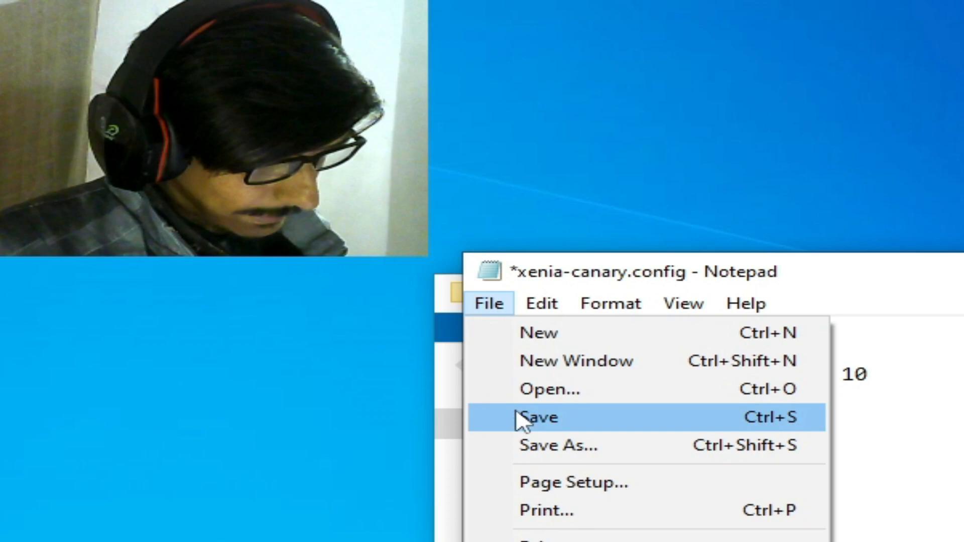
left_click(537, 417)
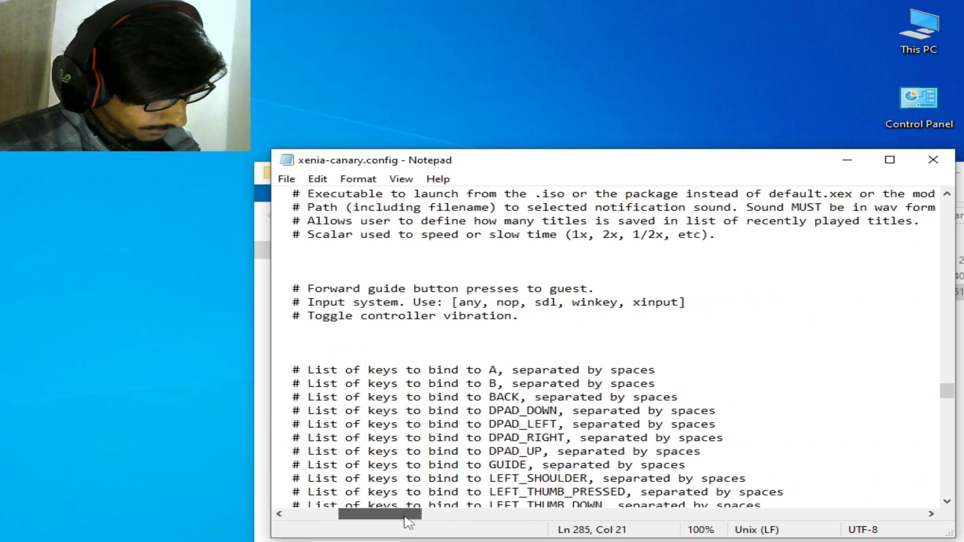
Copy xinput from the comment, replace hid = "any" with "xinput", save and close Notepad
double_click(648, 301)
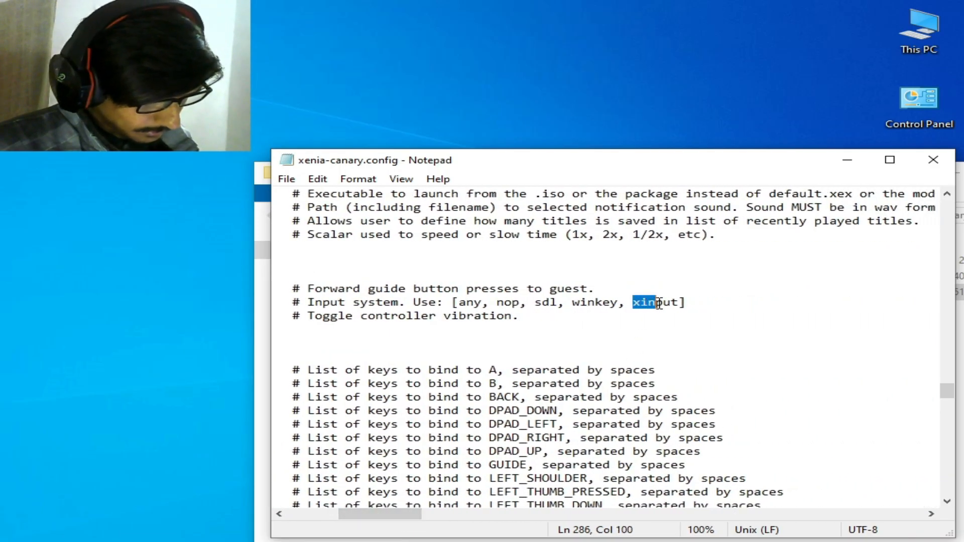
right_click(657, 302)
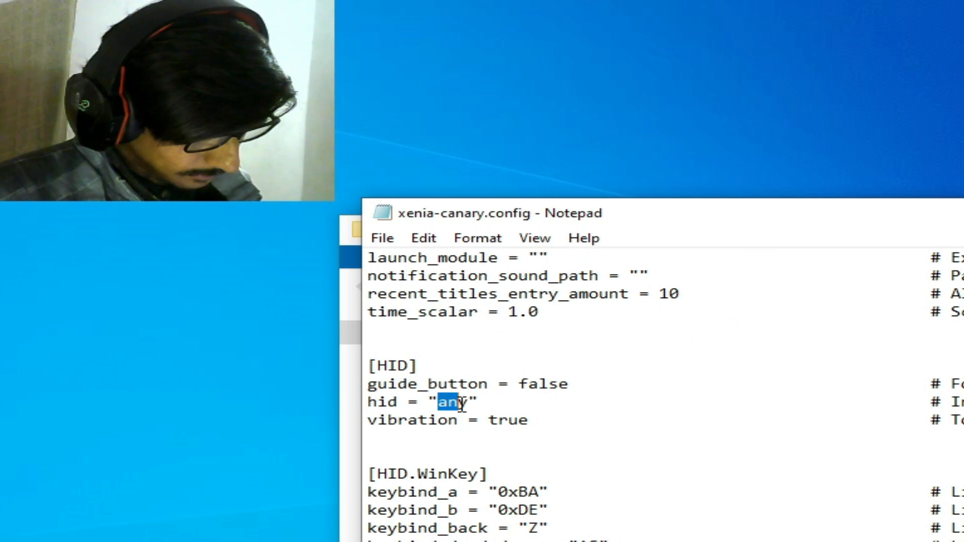
right_click(458, 403)
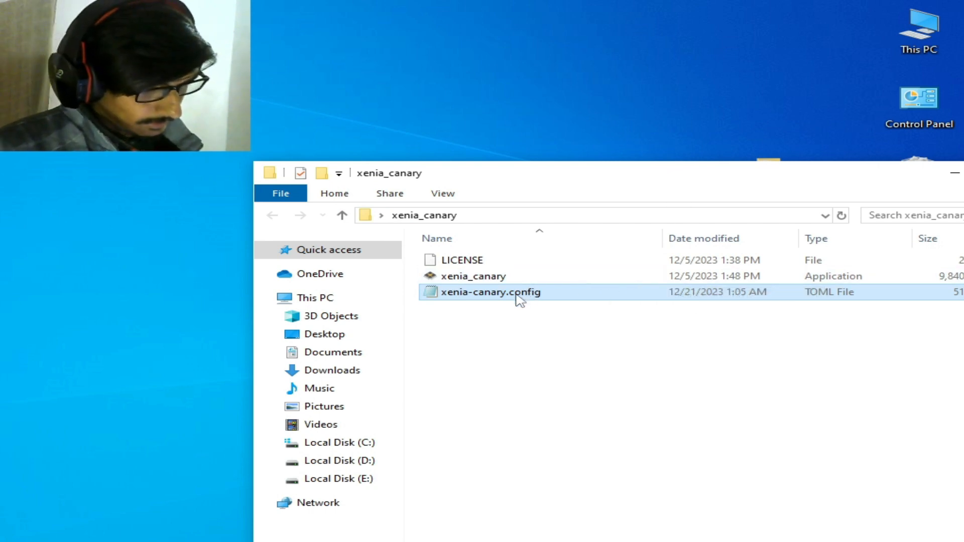
Reopen xenia-canary.config in Notepad to confirm the saved HID edits
double_click(490, 291)
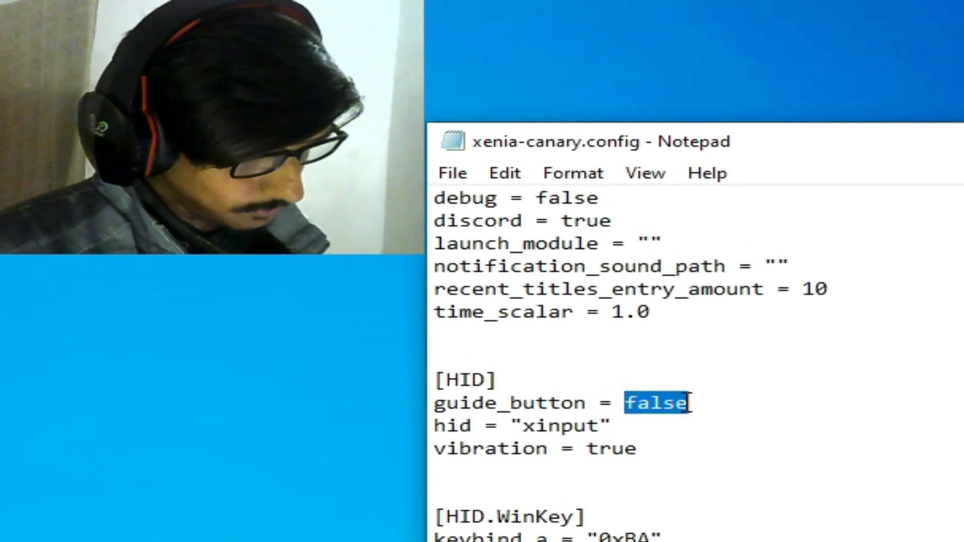
Set guide_button back to true, keep hid = "xinput", then save and close the config
type("tru")
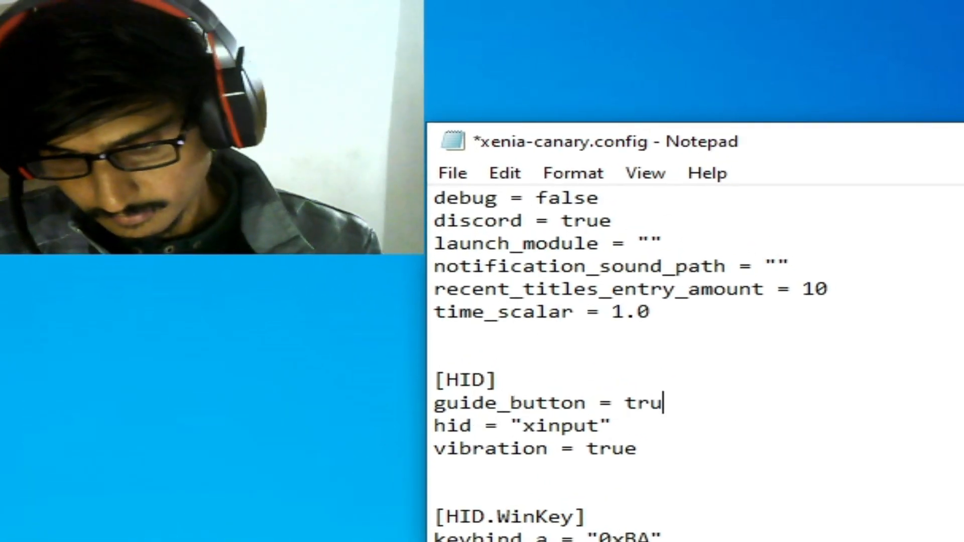
left_click(453, 172)
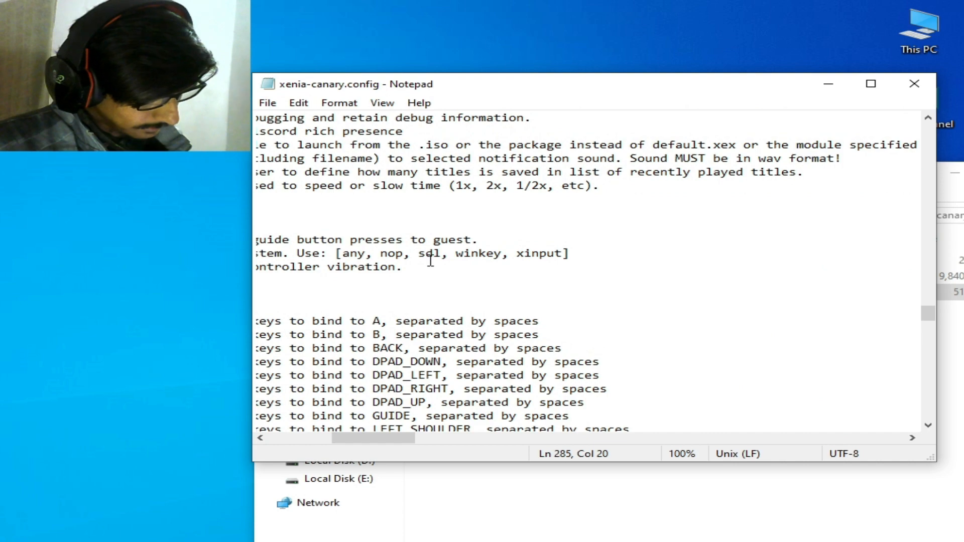
double_click(430, 253)
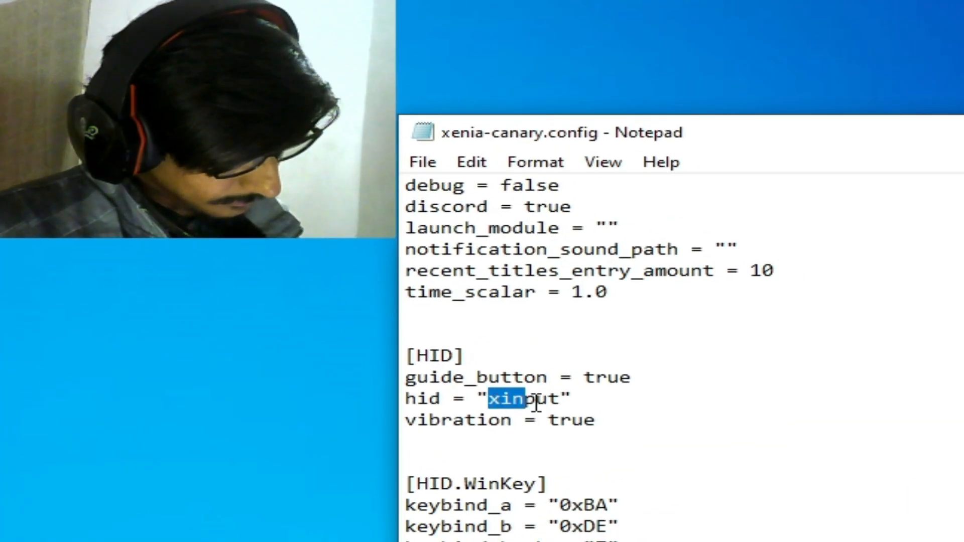
right_click(535, 398)
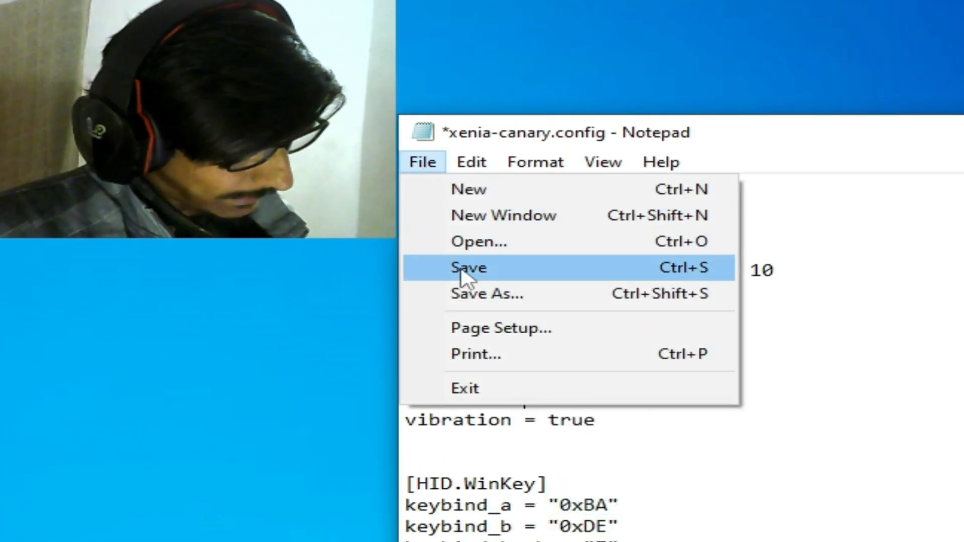
left_click(468, 267)
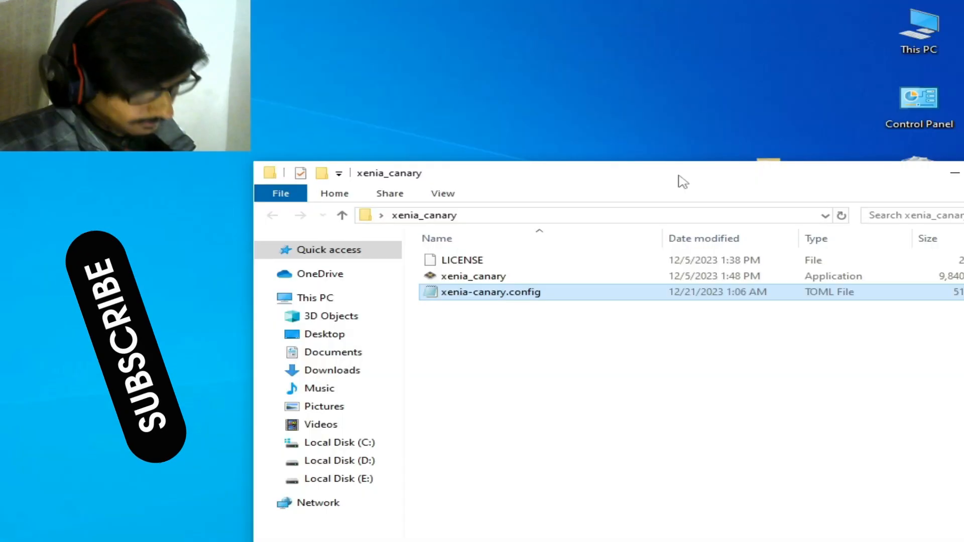